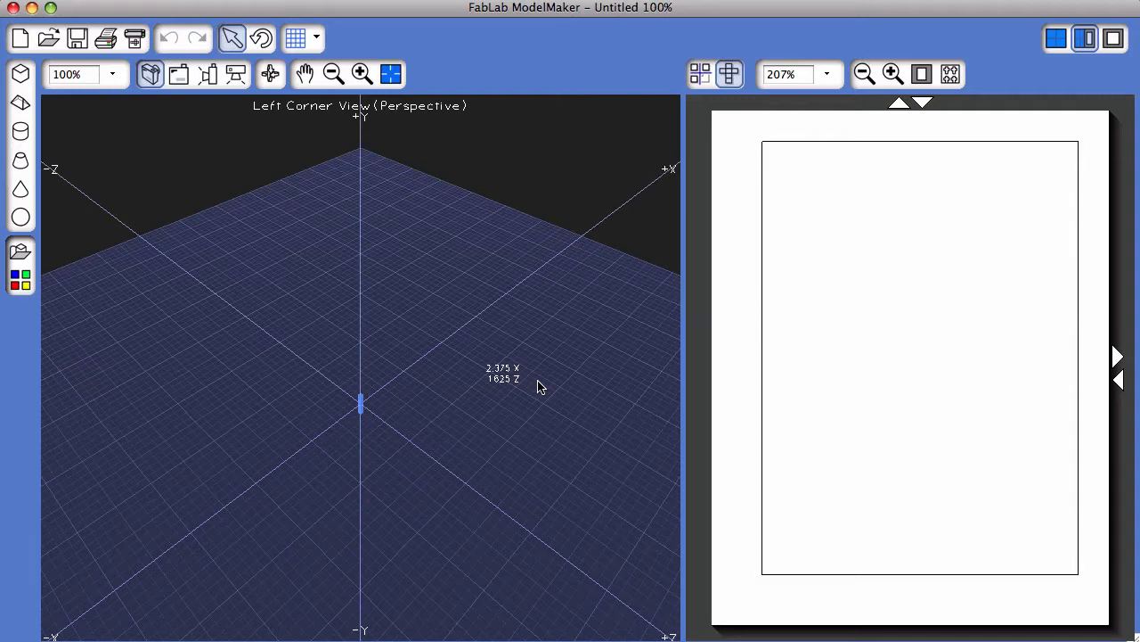
pyautogui.moveTo(488, 390)
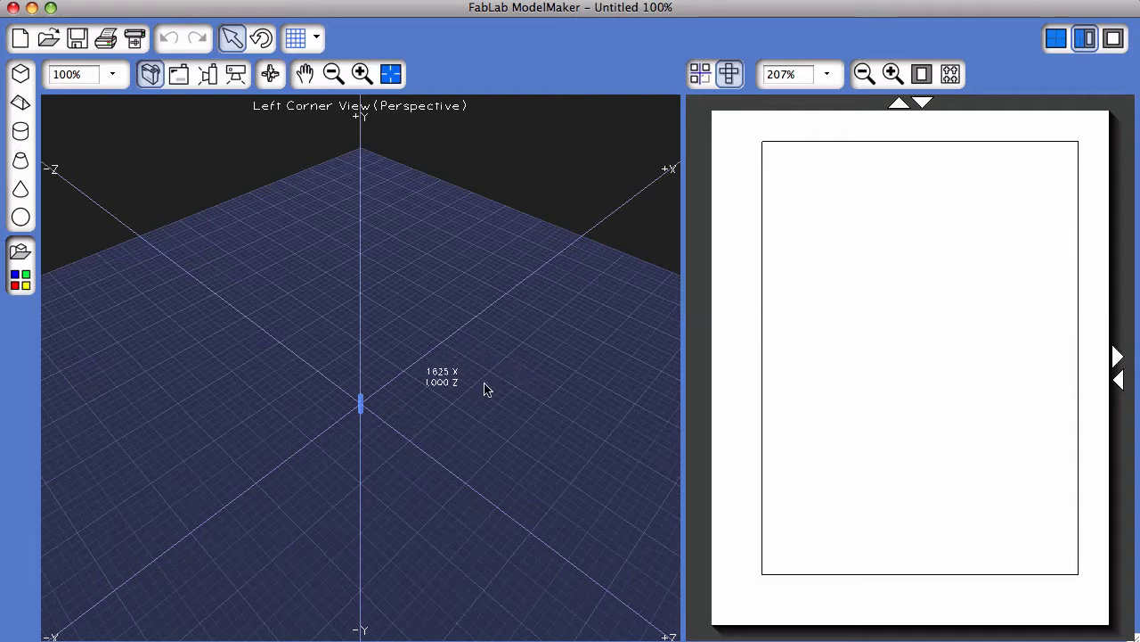
pyautogui.moveTo(512, 347)
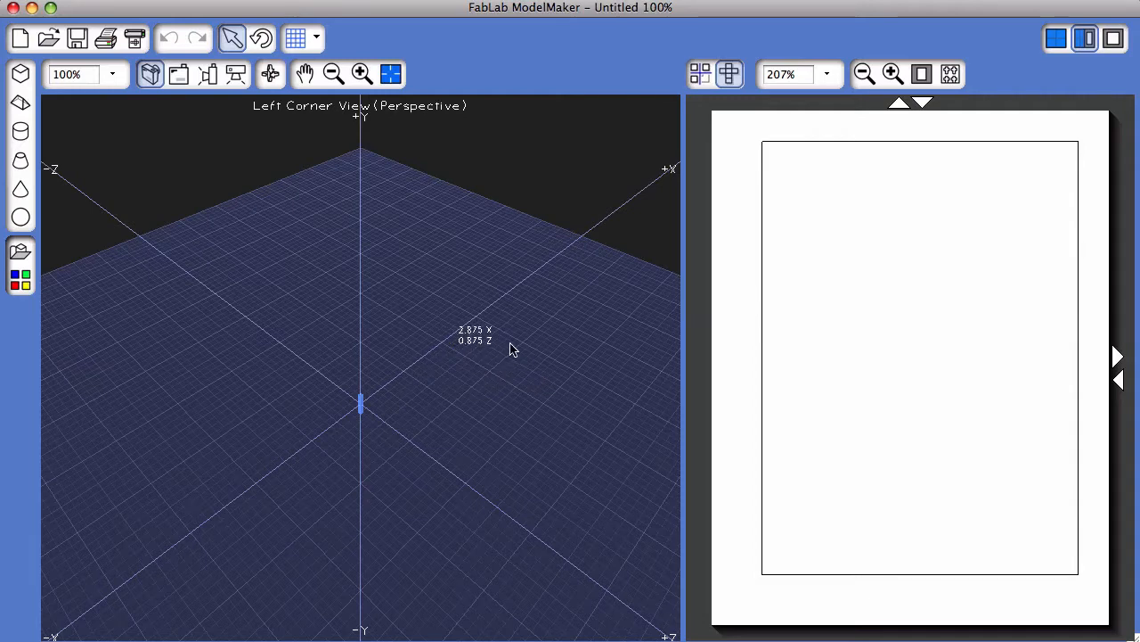
pyautogui.moveTo(496, 347)
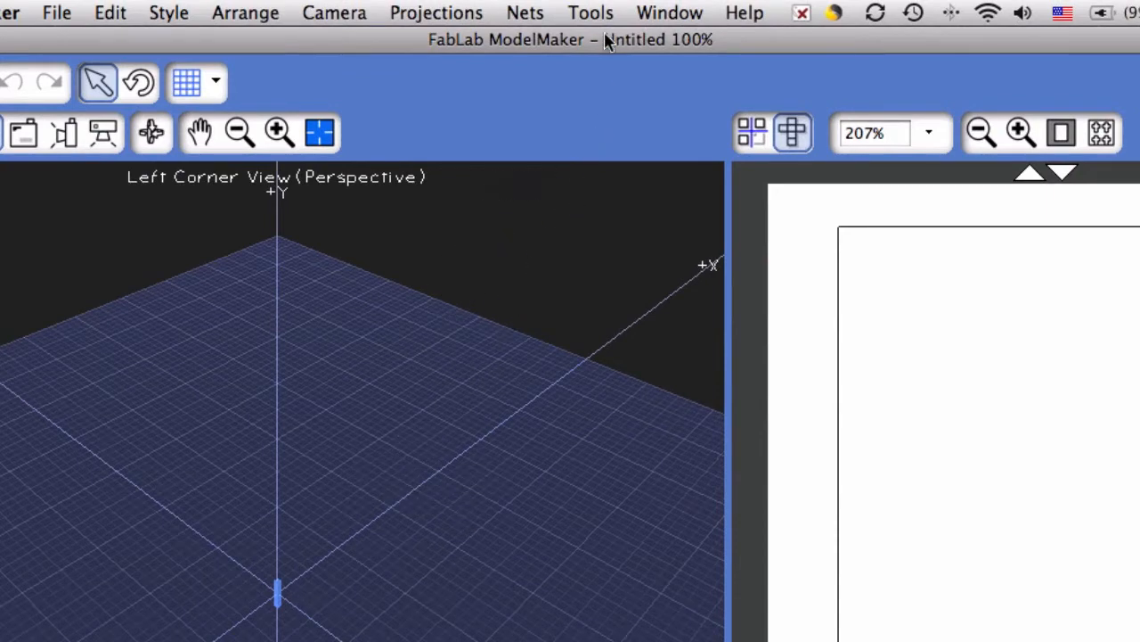
# - Switch the tool level from Basic to Standard
pyautogui.click(591, 13)
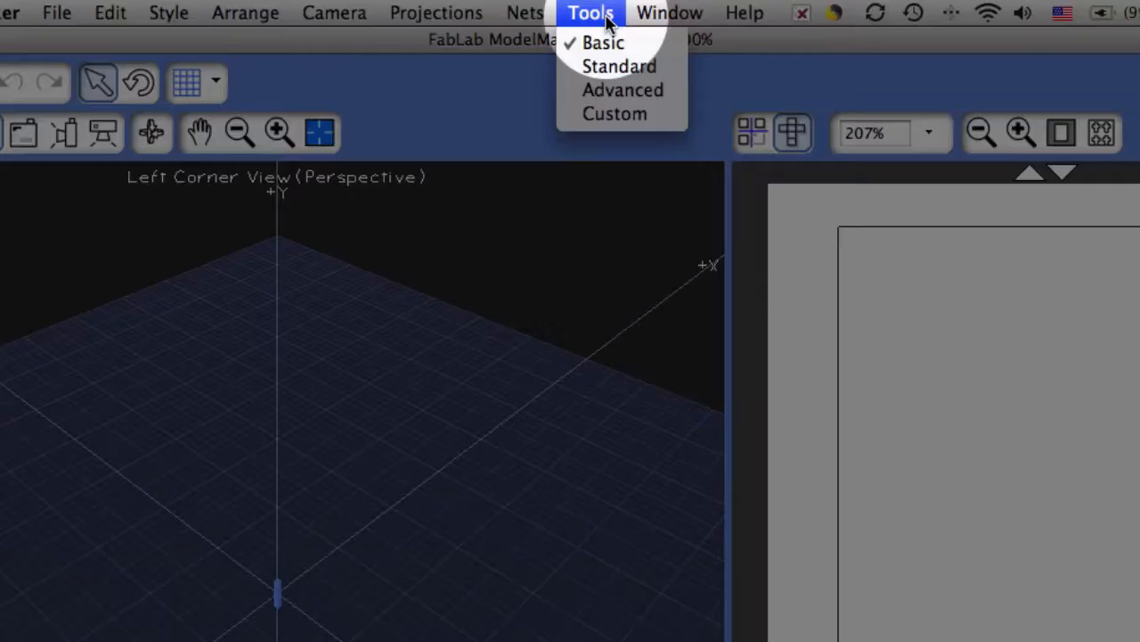
pyautogui.moveTo(618, 66)
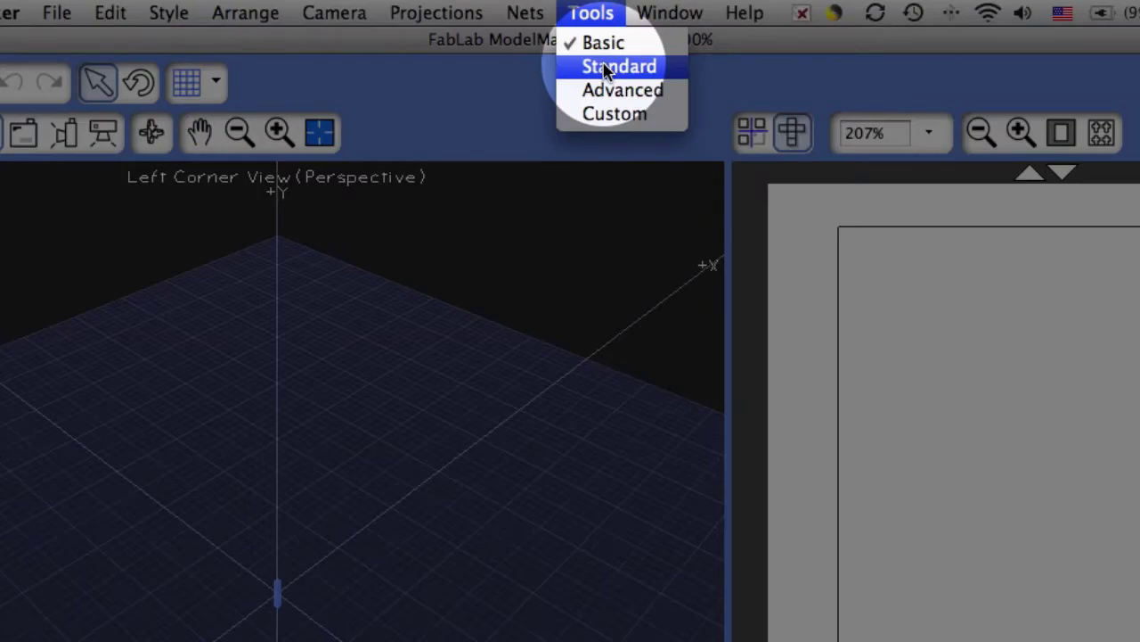
pyautogui.click(618, 65)
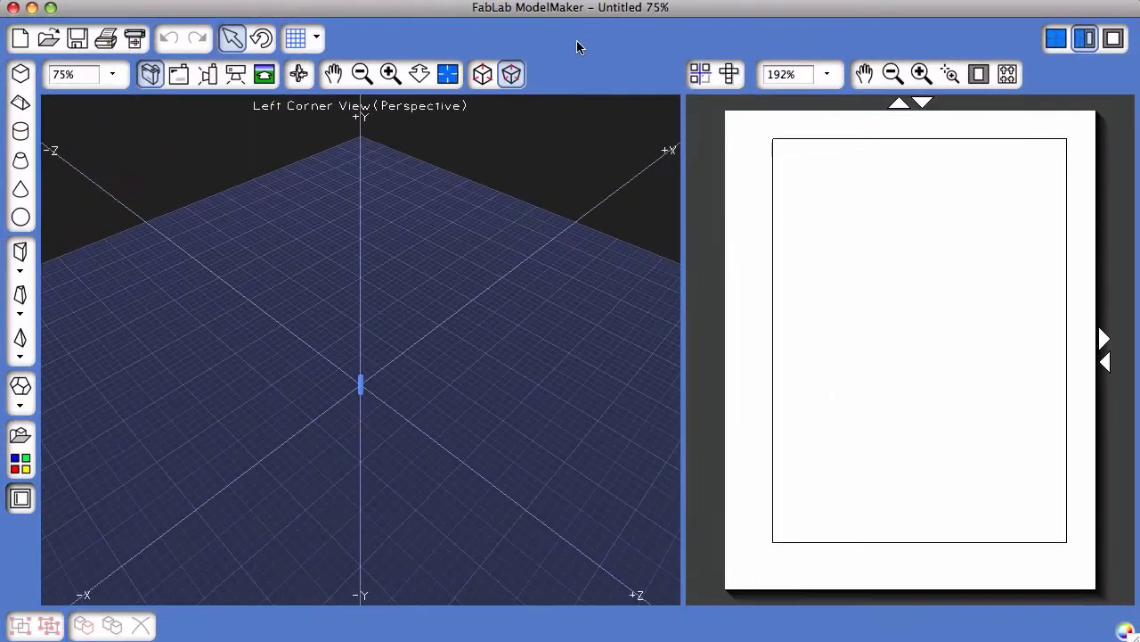
pyautogui.moveTo(505, 65)
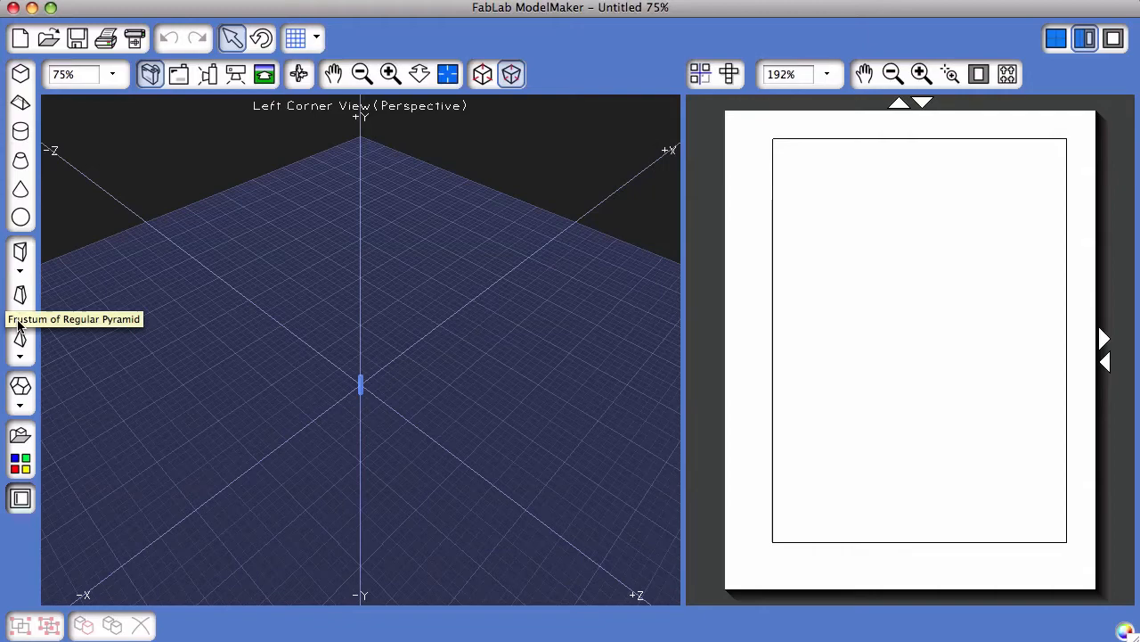
pyautogui.moveTo(348, 390)
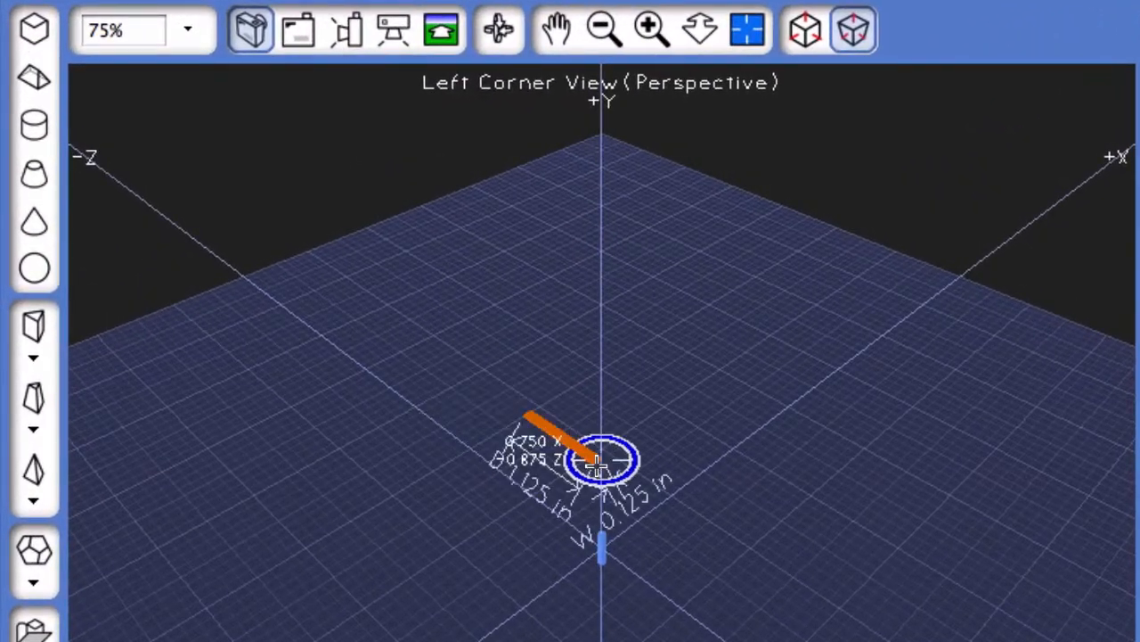
# - Draw a cuboid near the centre of the 3D grid
pyautogui.moveTo(593, 458); pyautogui.dragTo(713, 370)
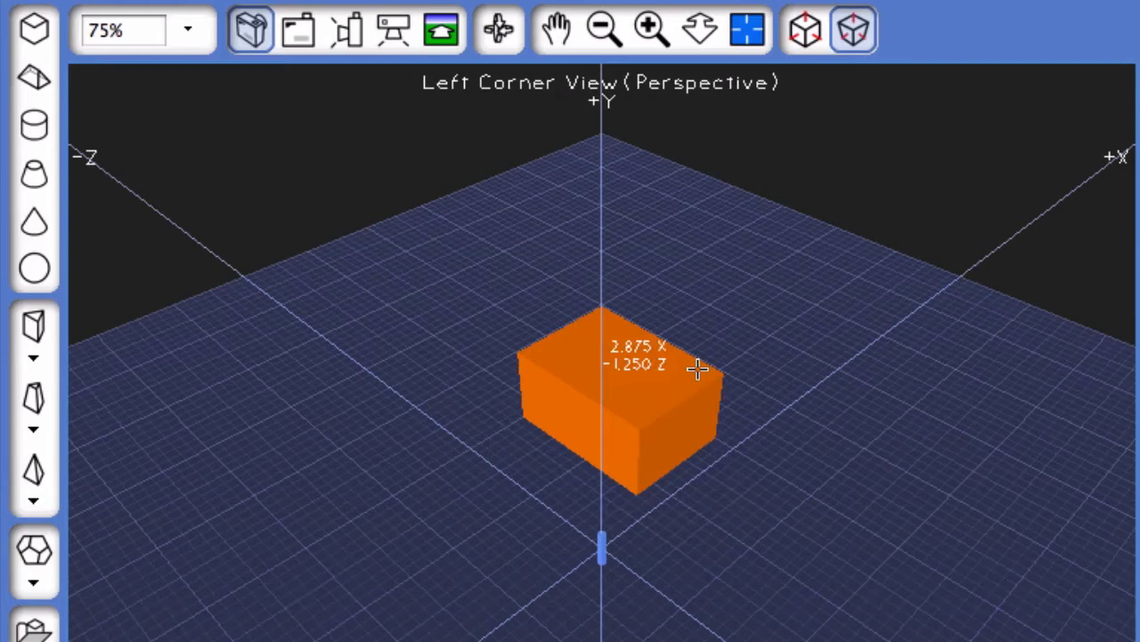
pyautogui.moveTo(33, 80)
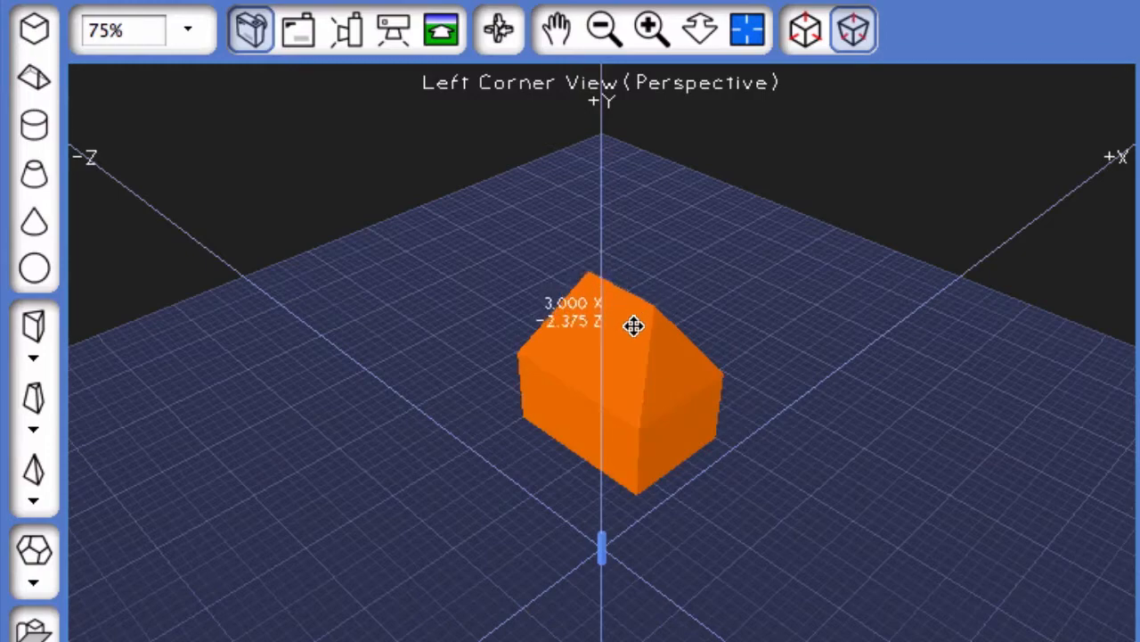
# - Move the wedge off the cuboid, then set it back on top to form a house
pyautogui.moveTo(635, 324); pyautogui.dragTo(485, 365)
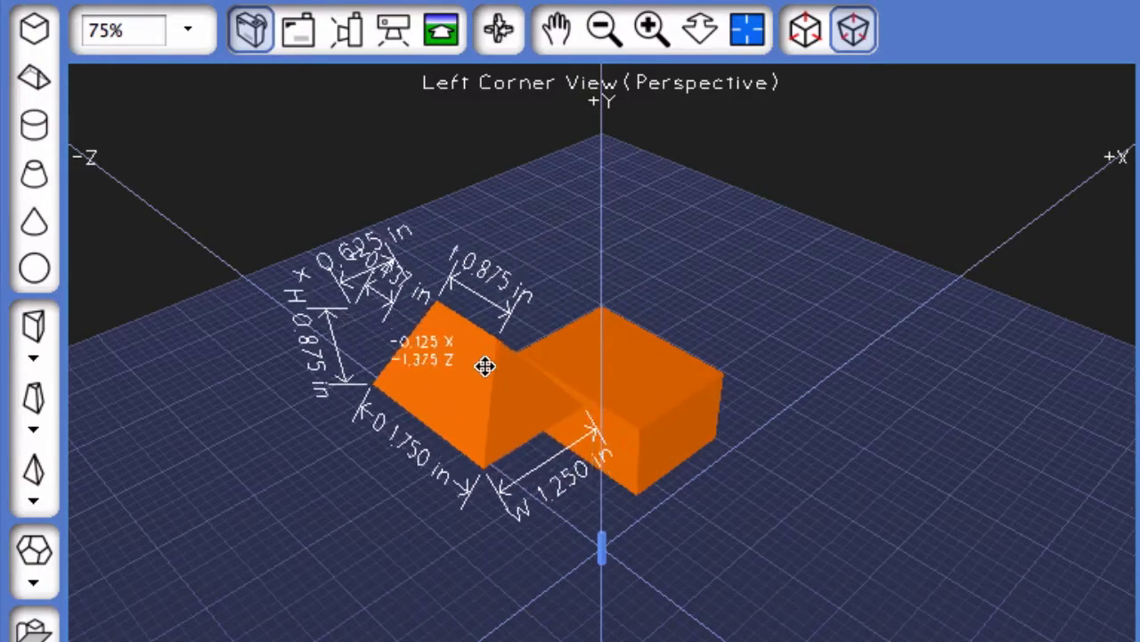
pyautogui.moveTo(486, 365); pyautogui.dragTo(481, 370)
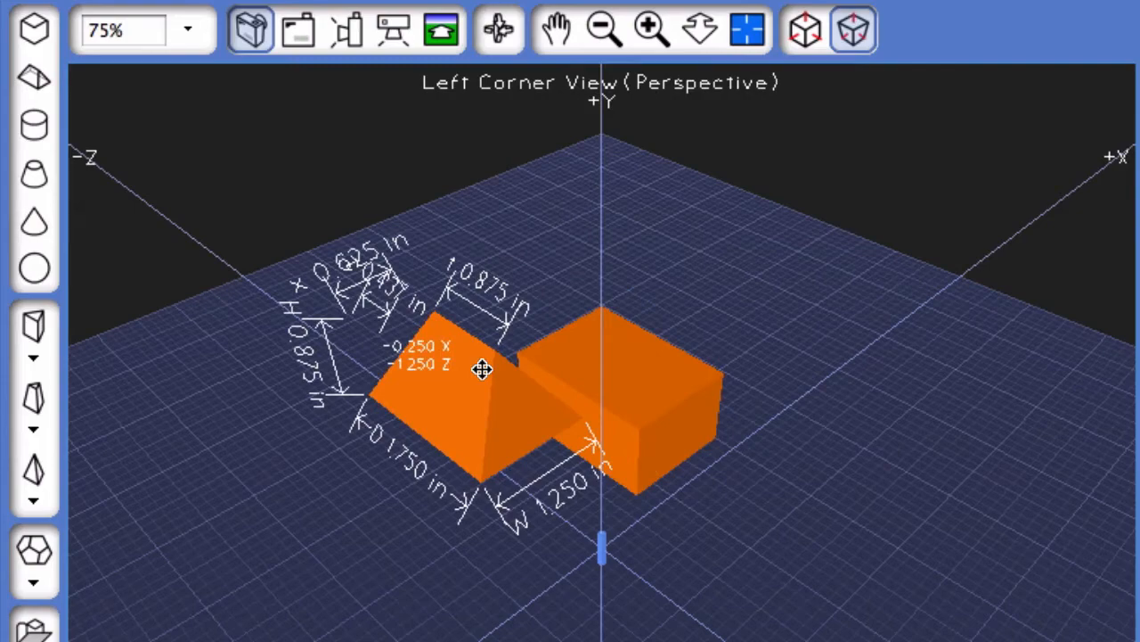
pyautogui.moveTo(482, 370); pyautogui.dragTo(642, 325)
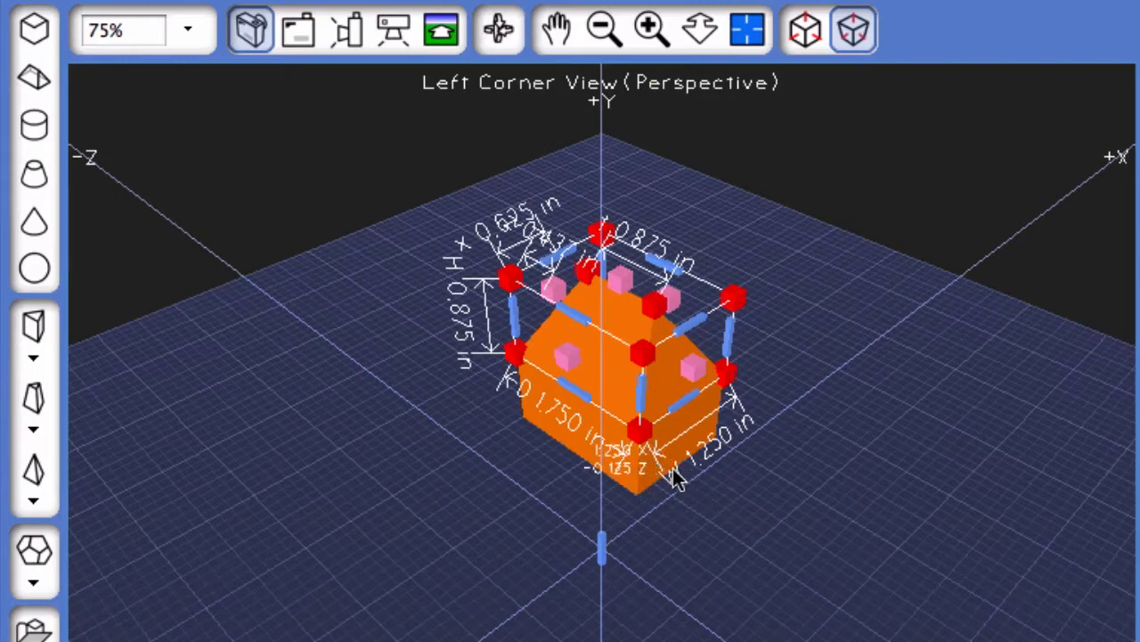
pyautogui.moveTo(579, 539)
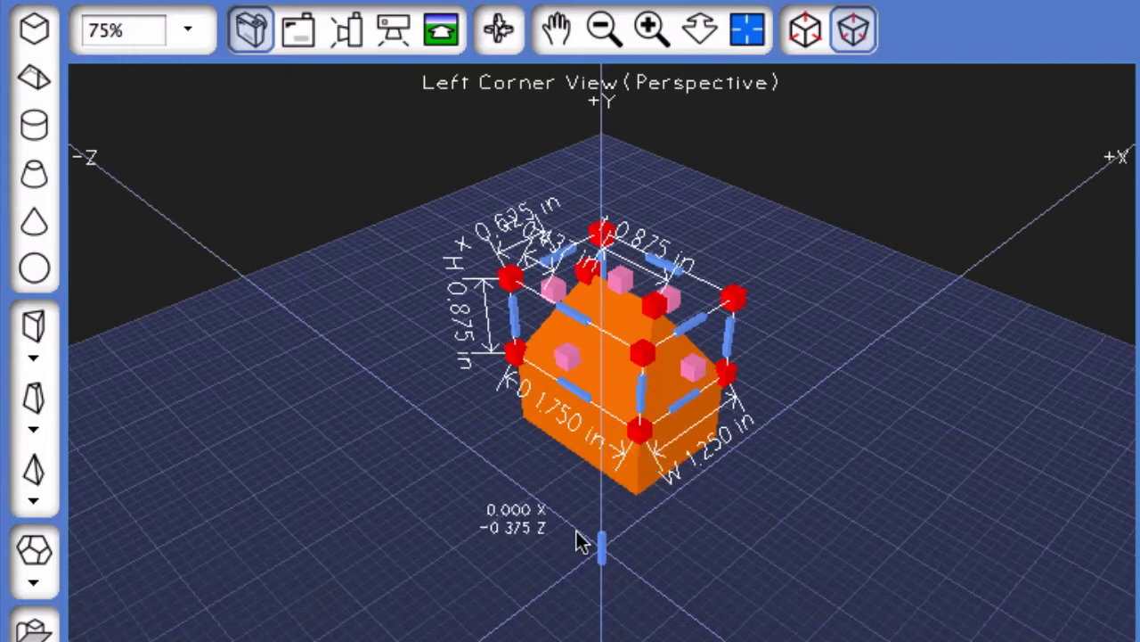
pyautogui.moveTo(699, 543)
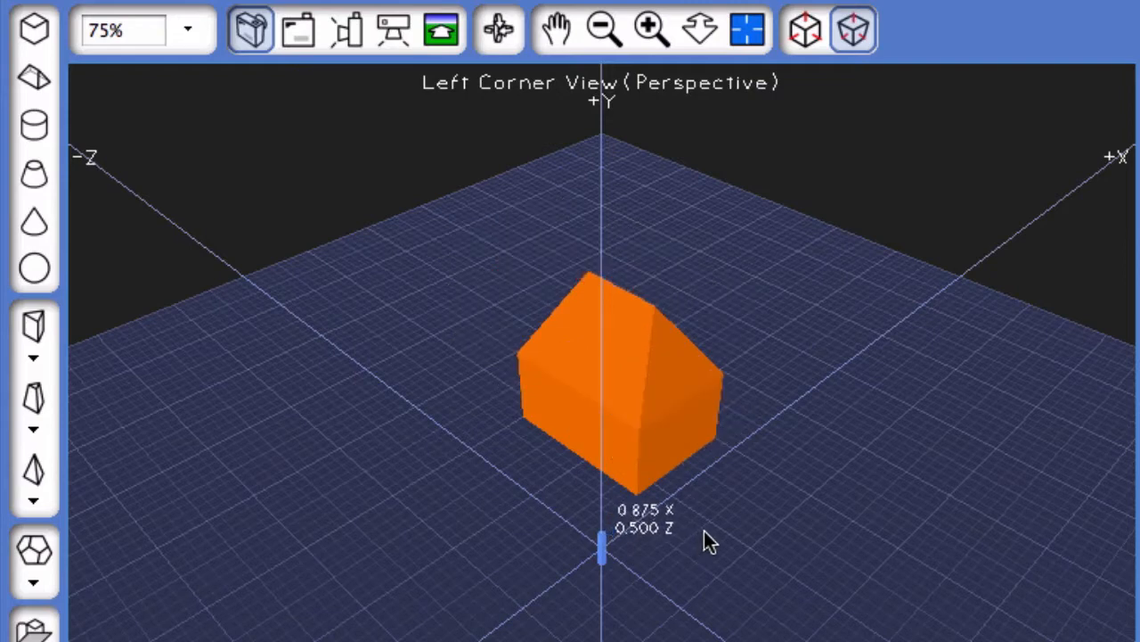
pyautogui.moveTo(793, 551)
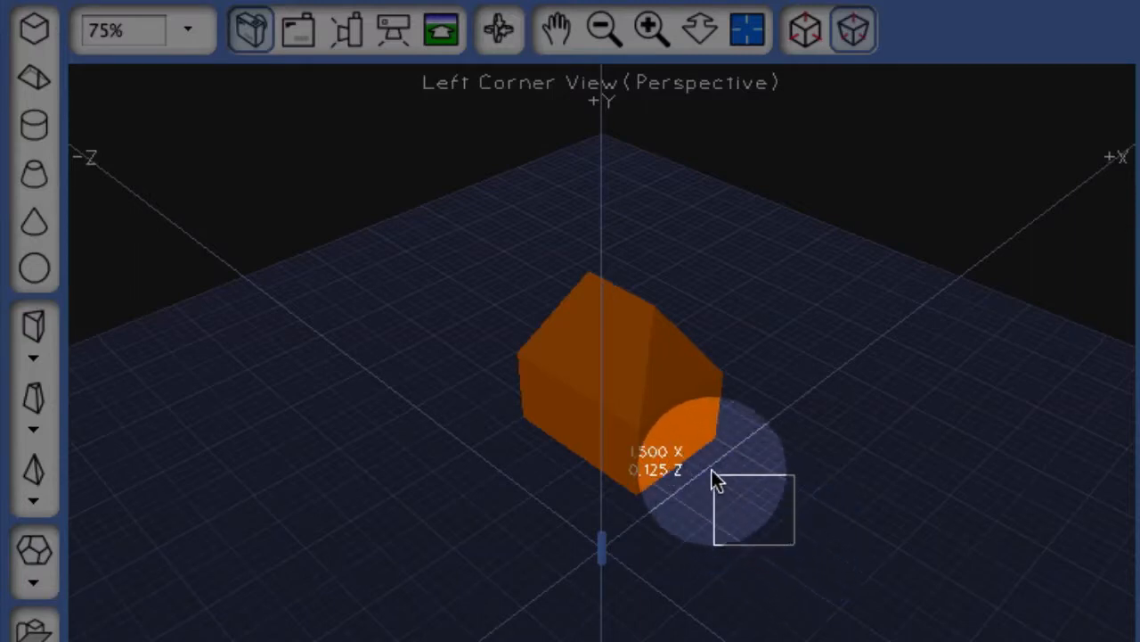
# - Marquee-select the cuboid and wedge so their net shows on the print page
pyautogui.moveTo(717, 477); pyautogui.dragTo(468, 268)
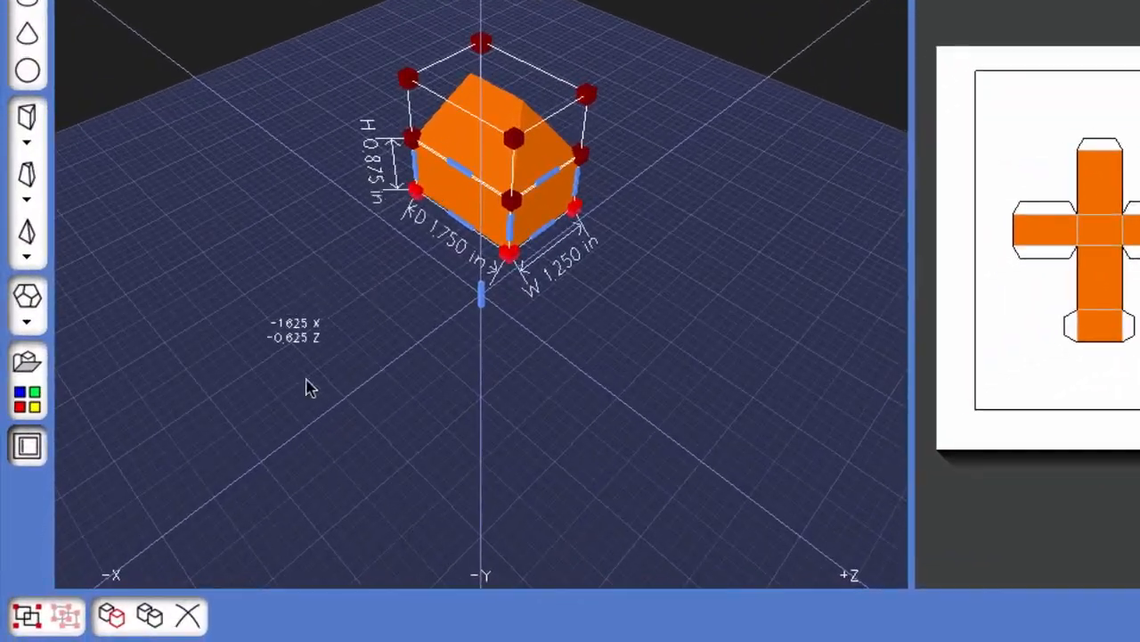
# - Group the cuboid and wedge, then drag the group to confirm it moves as one
pyautogui.click(26, 614)
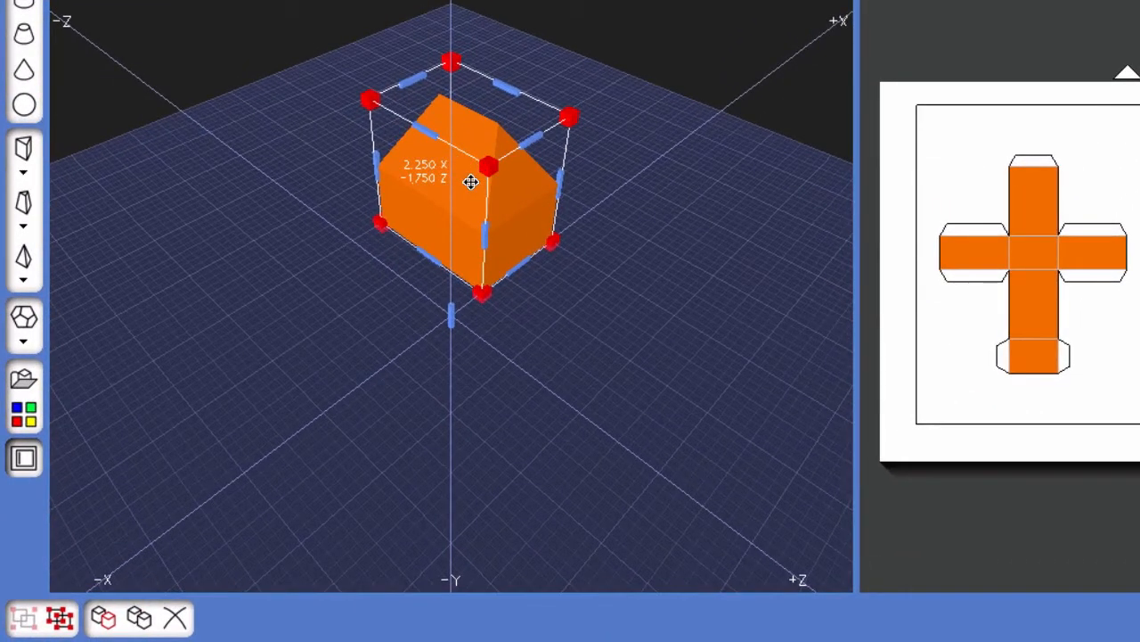
pyautogui.moveTo(470, 183); pyautogui.dragTo(478, 172)
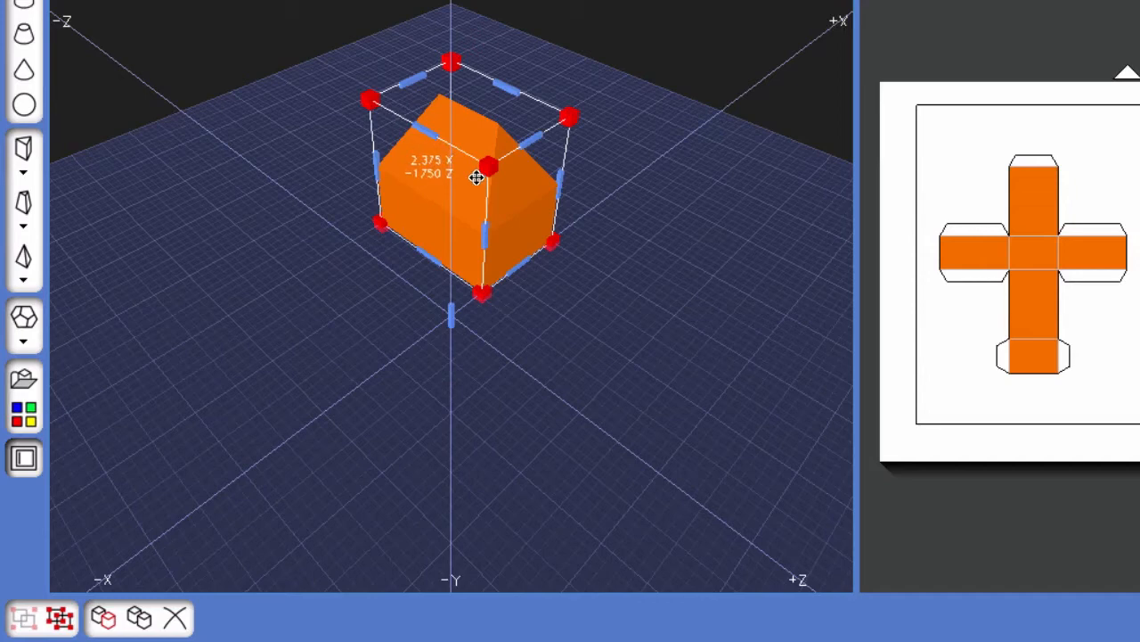
pyautogui.moveTo(476, 176); pyautogui.dragTo(339, 285)
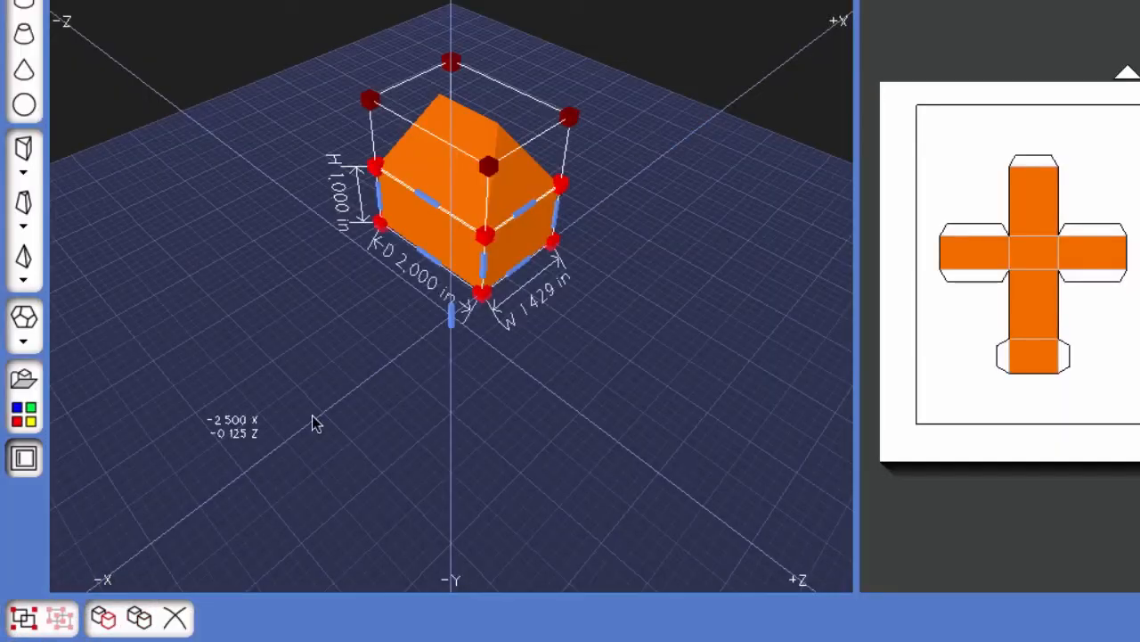
pyautogui.moveTo(510, 236)
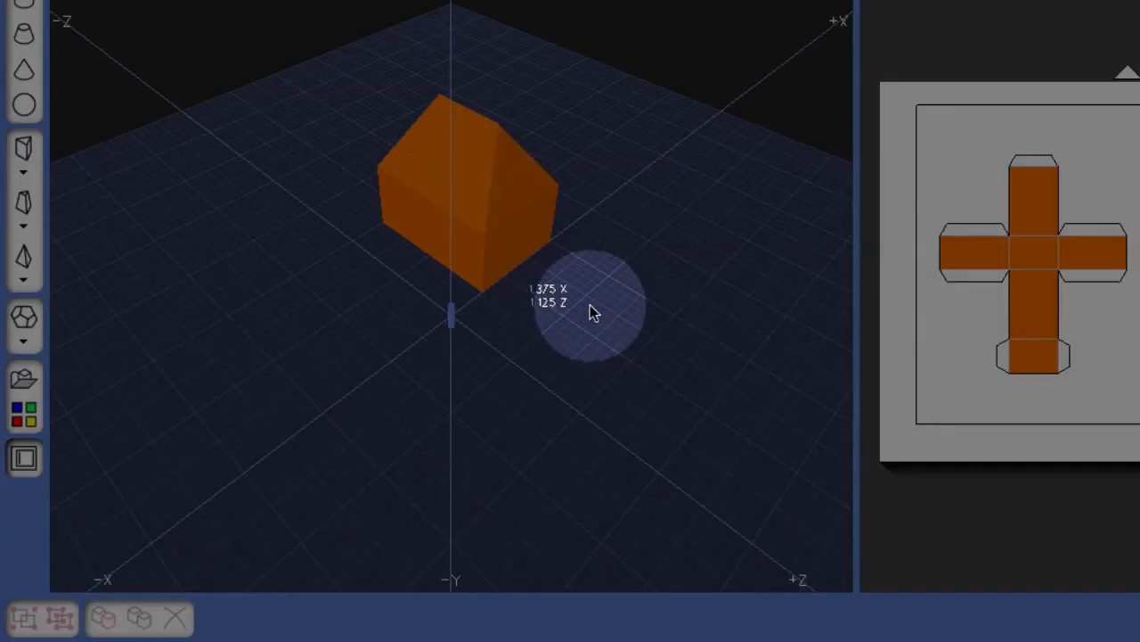
pyautogui.moveTo(570, 348)
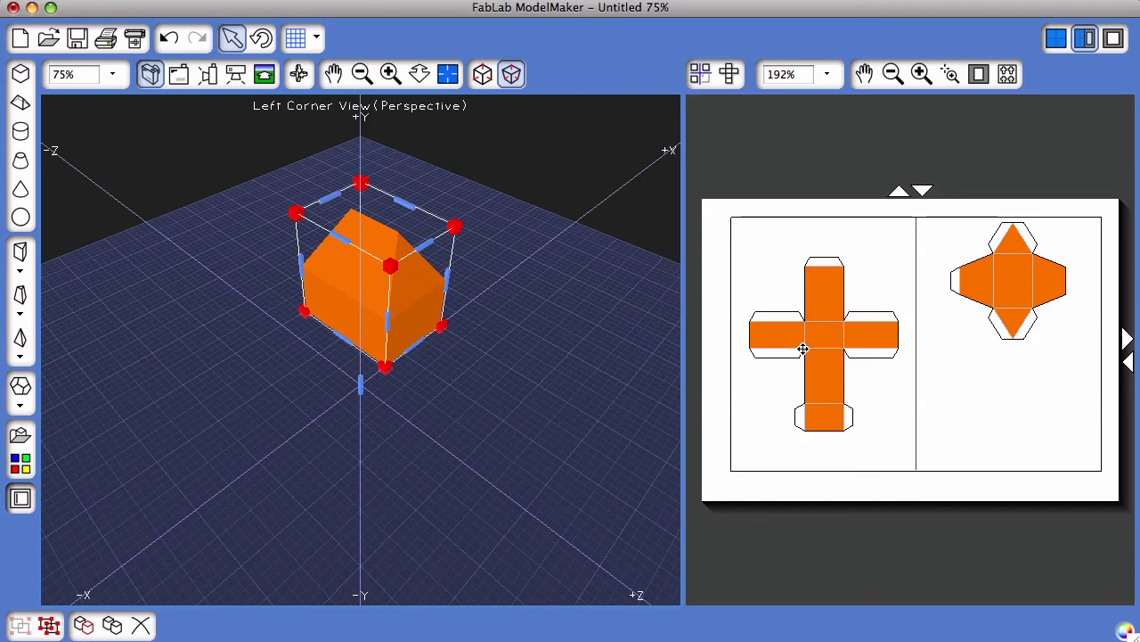
pyautogui.moveTo(434, 303)
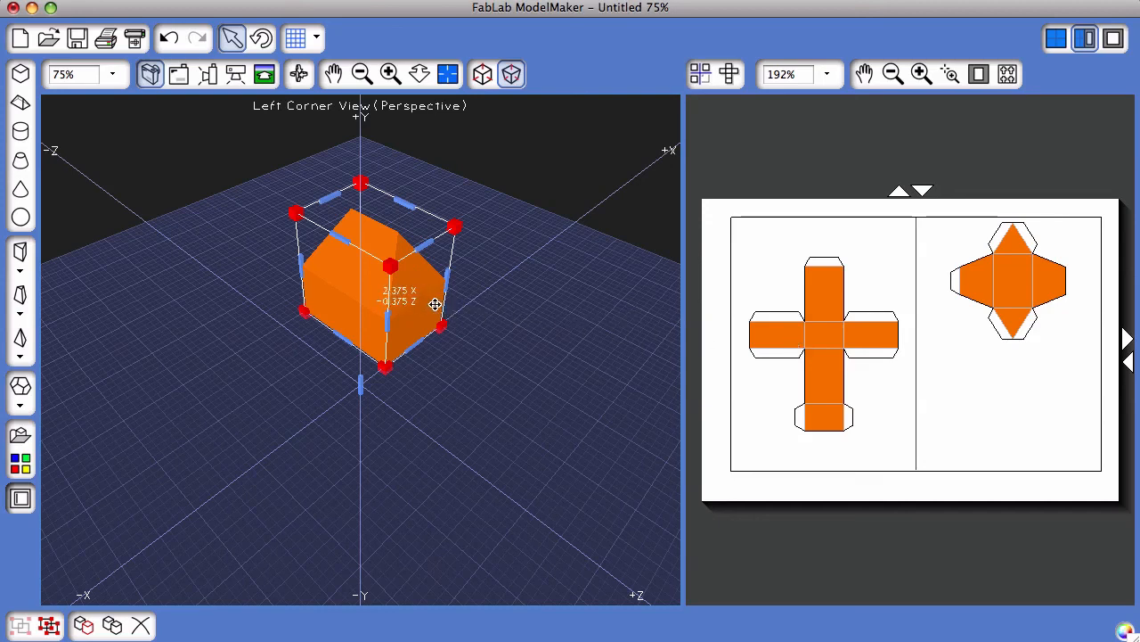